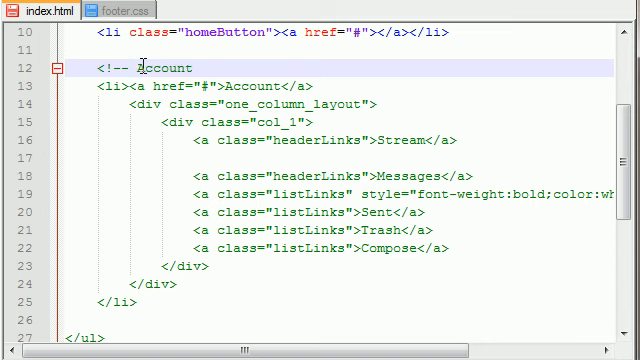
type("Button -")
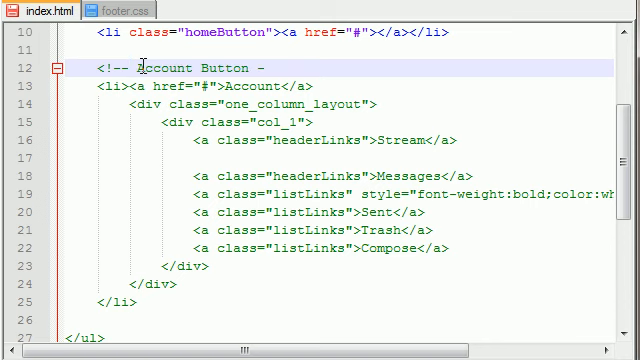